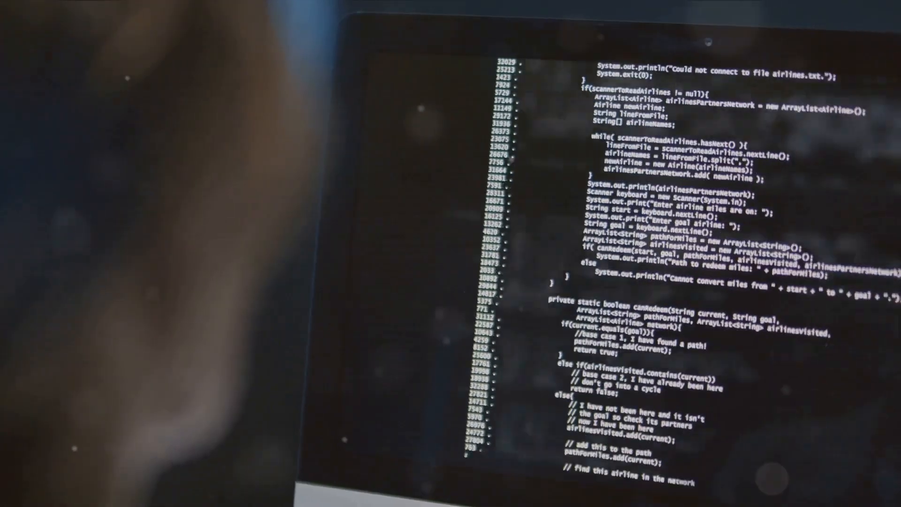
{"action": "scroll", "scroll_direction": "down", "scroll_amount": 3}
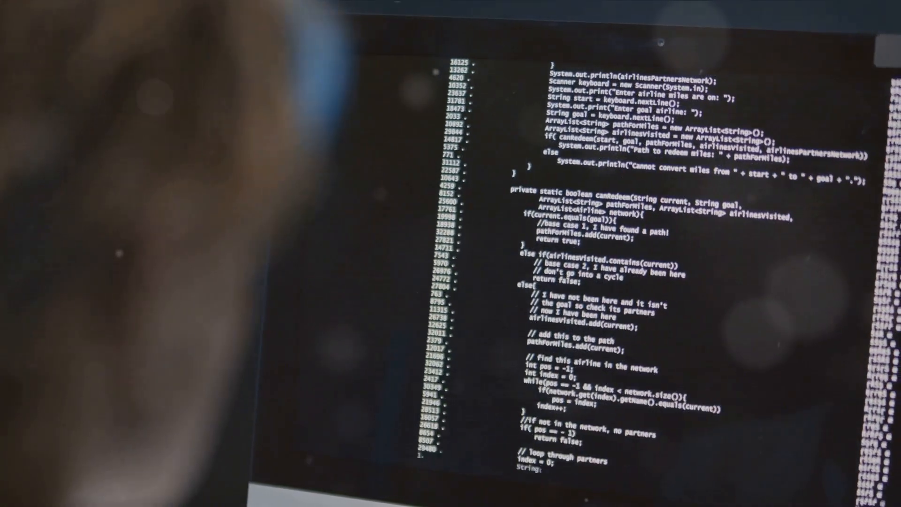
{"action": "scroll", "scroll_direction": "down", "scroll_amount": 3}
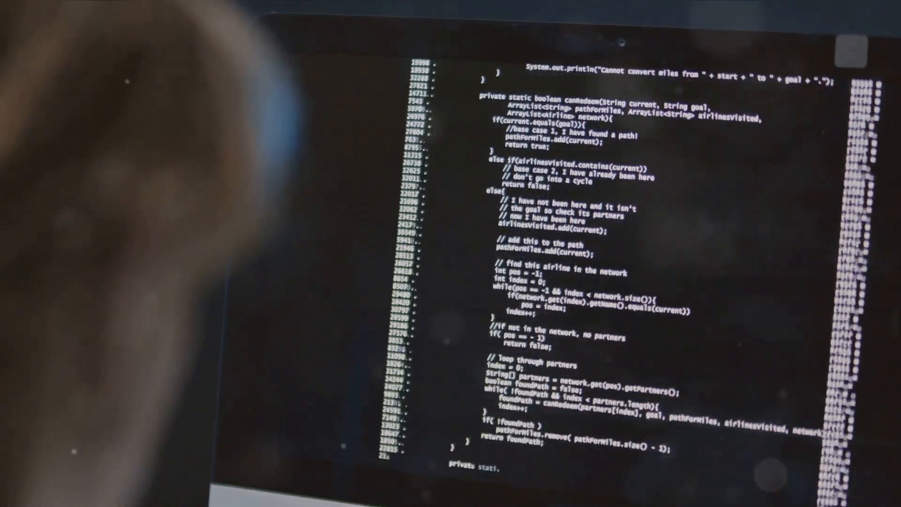
{"action": "scroll", "scroll_direction": "down", "scroll_amount": 3}
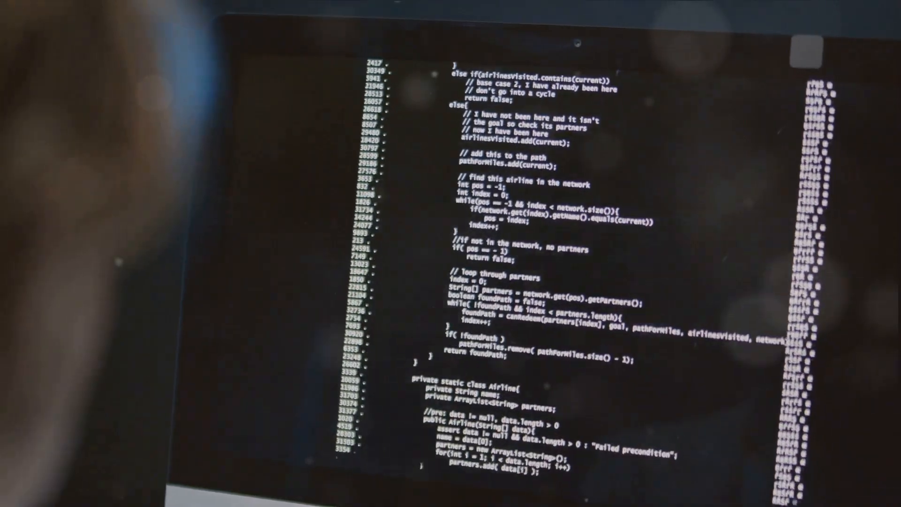